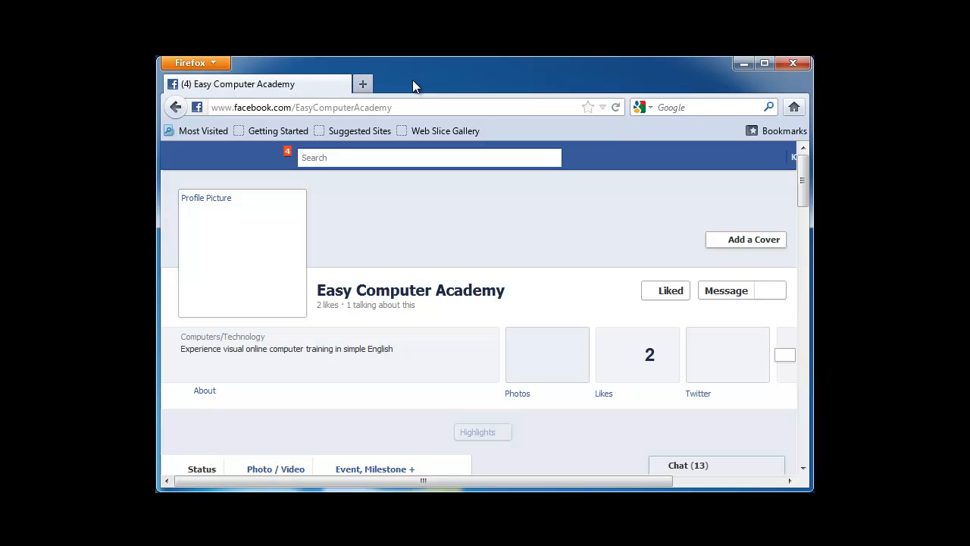
pyautogui.moveTo(404, 84)
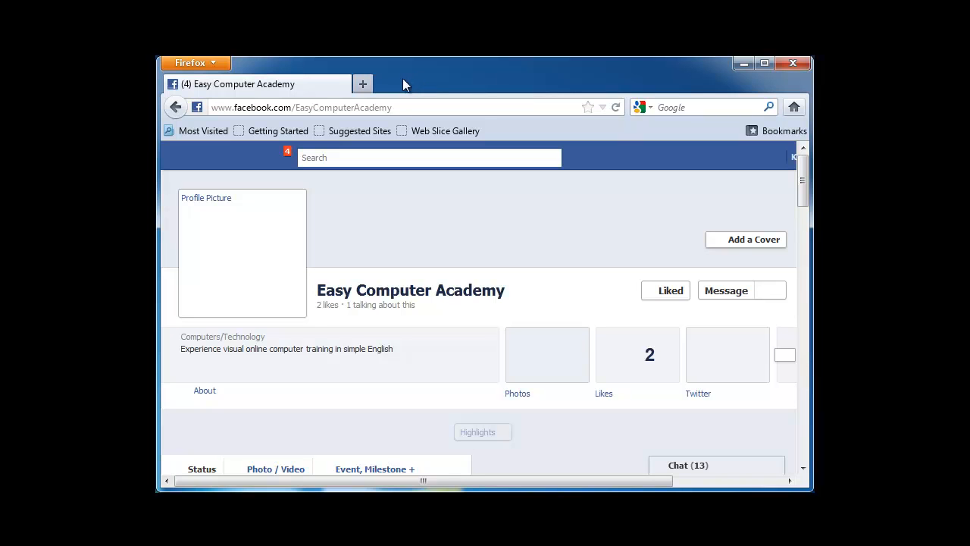
pyautogui.moveTo(394, 82)
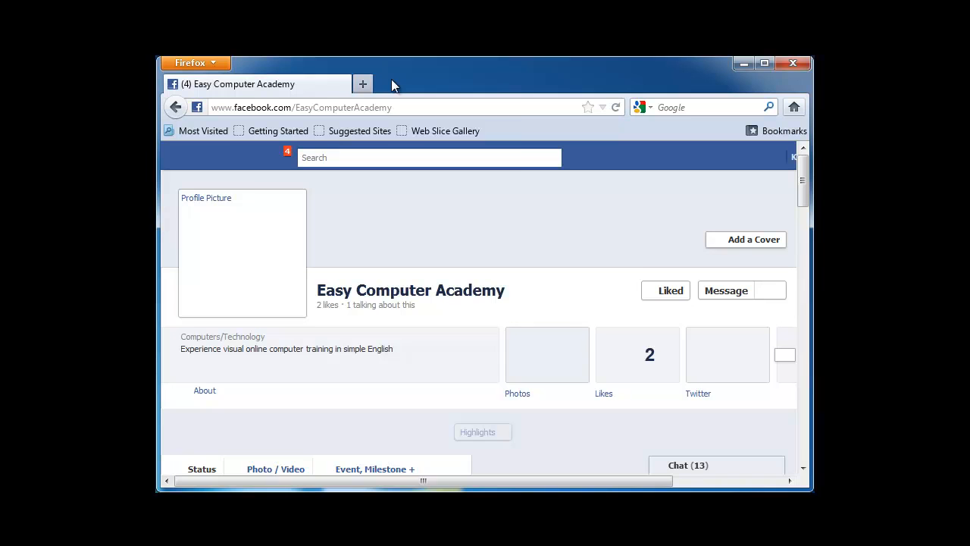
# Step: Enable the Menu Bar from the tab-bar context menu, then open Tools > Options
pyautogui.rightClick(393, 84)
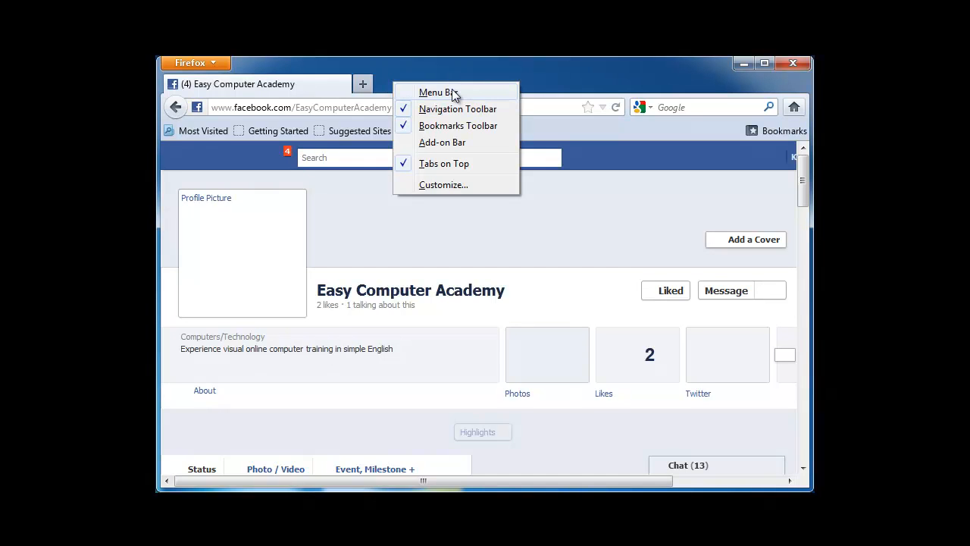
pyautogui.click(434, 92)
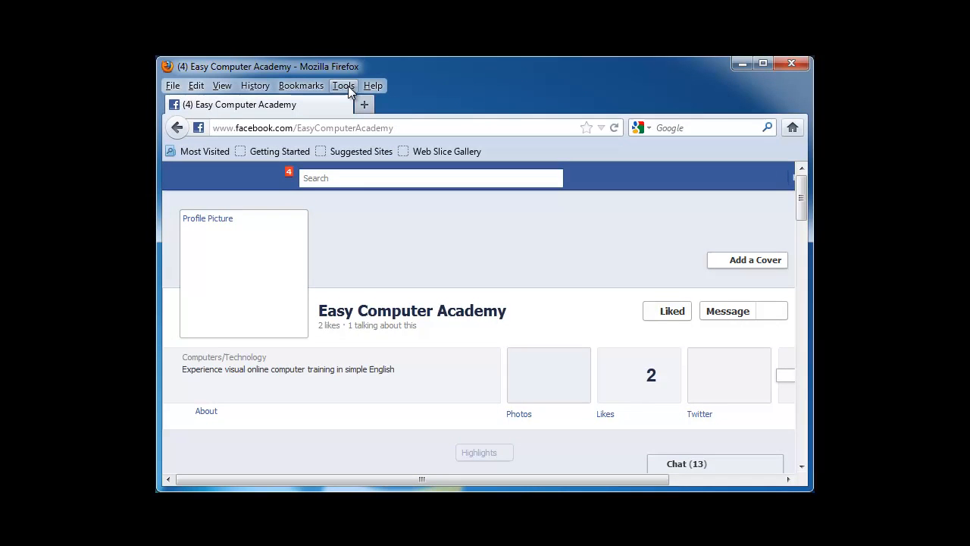
pyautogui.click(343, 85)
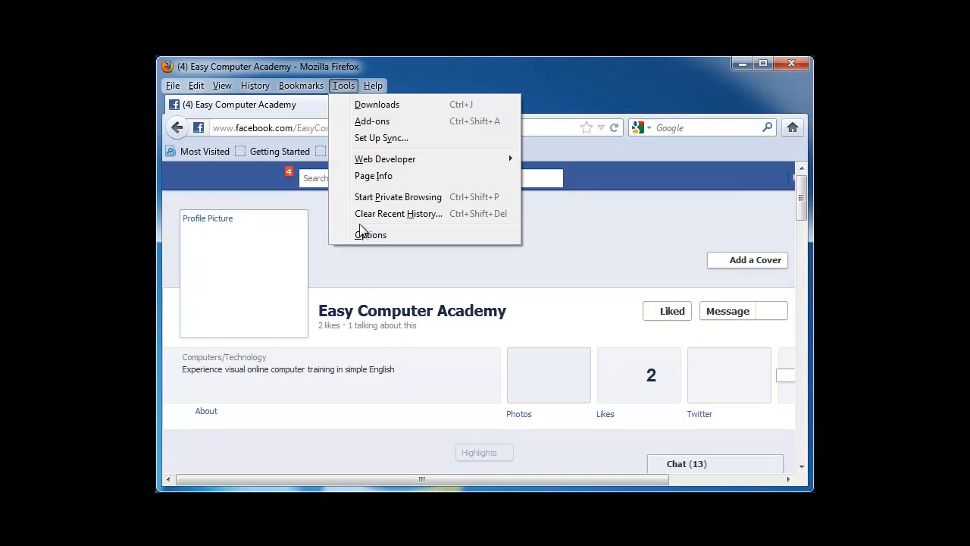
pyautogui.click(371, 234)
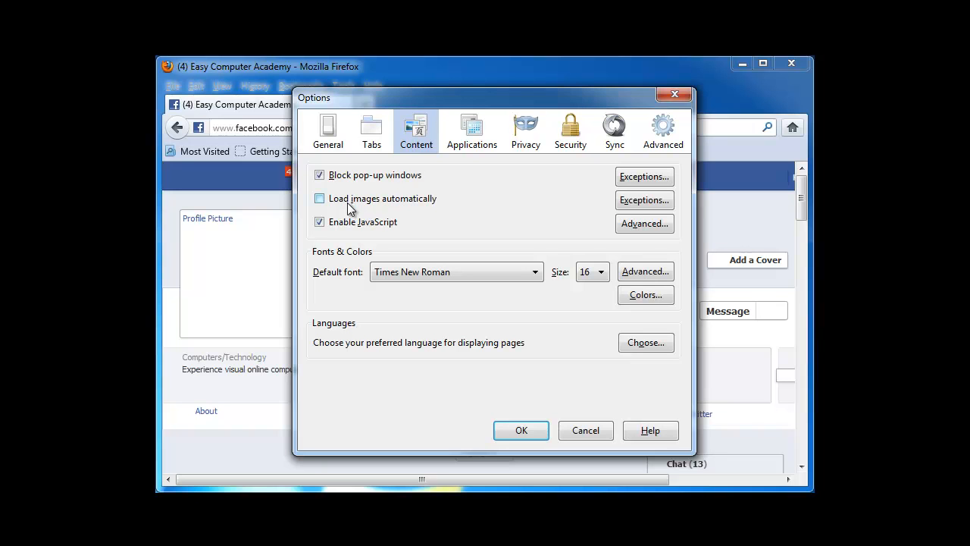
pyautogui.moveTo(357, 192)
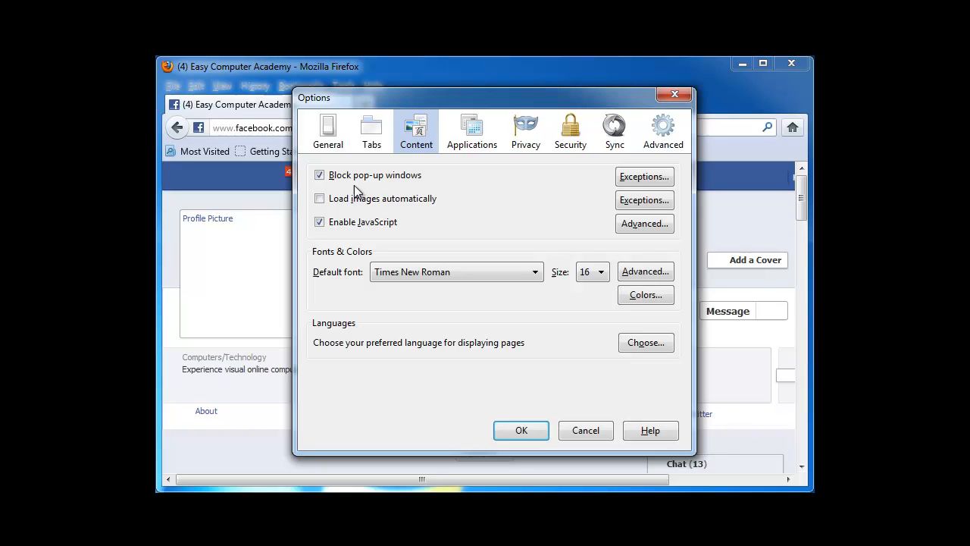
# Step: Check 'Load images automatically' in the Content settings and confirm with OK
pyautogui.click(319, 198)
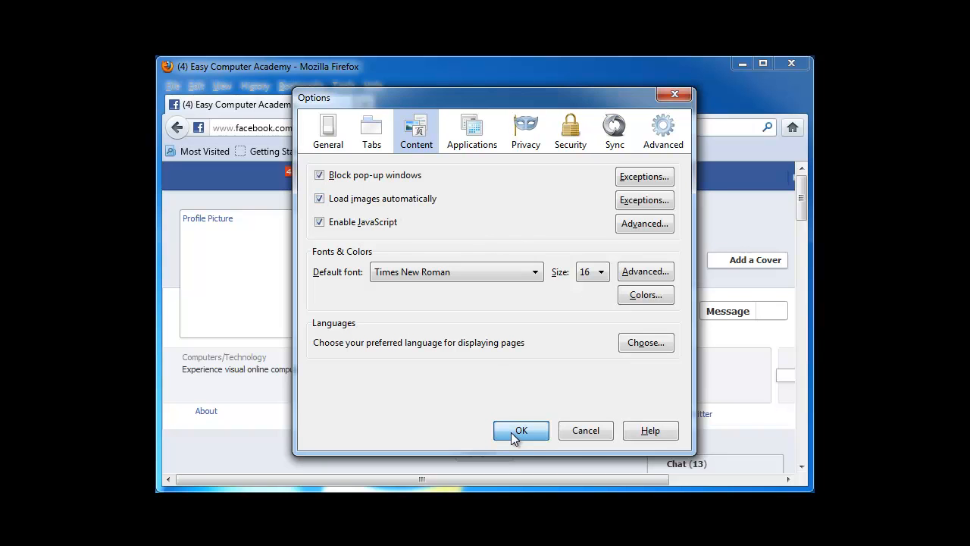
pyautogui.click(521, 430)
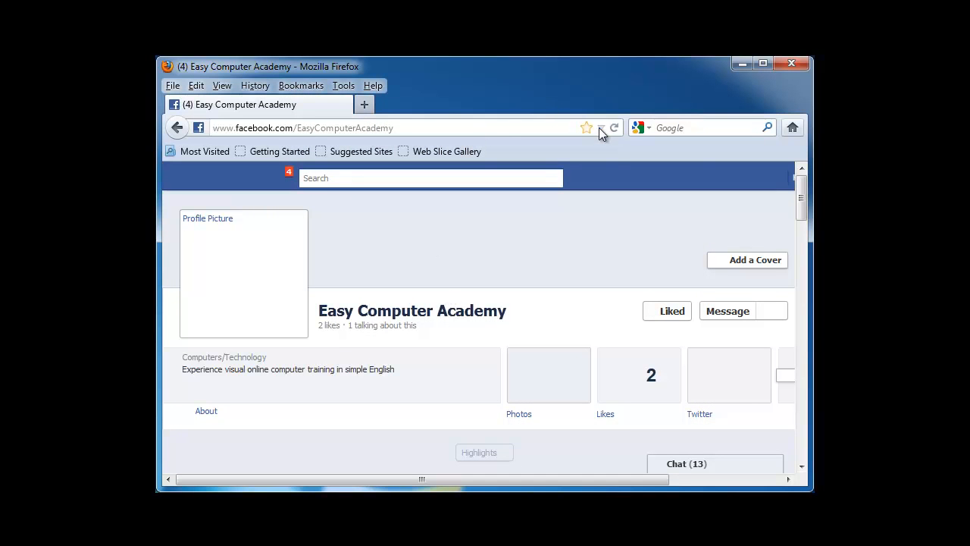
pyautogui.moveTo(616, 129)
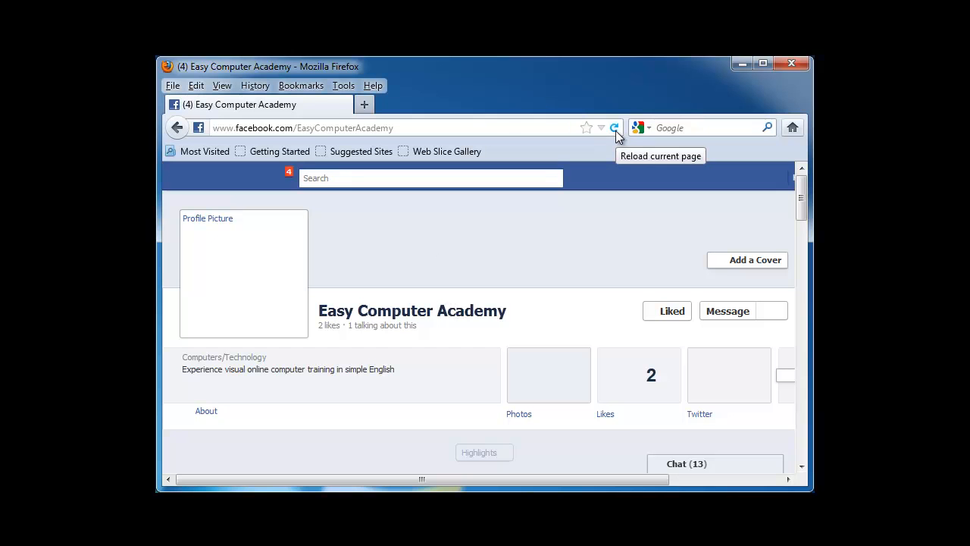
# Step: Reload the Easy Computer Academy Facebook page so its images load
pyautogui.click(615, 128)
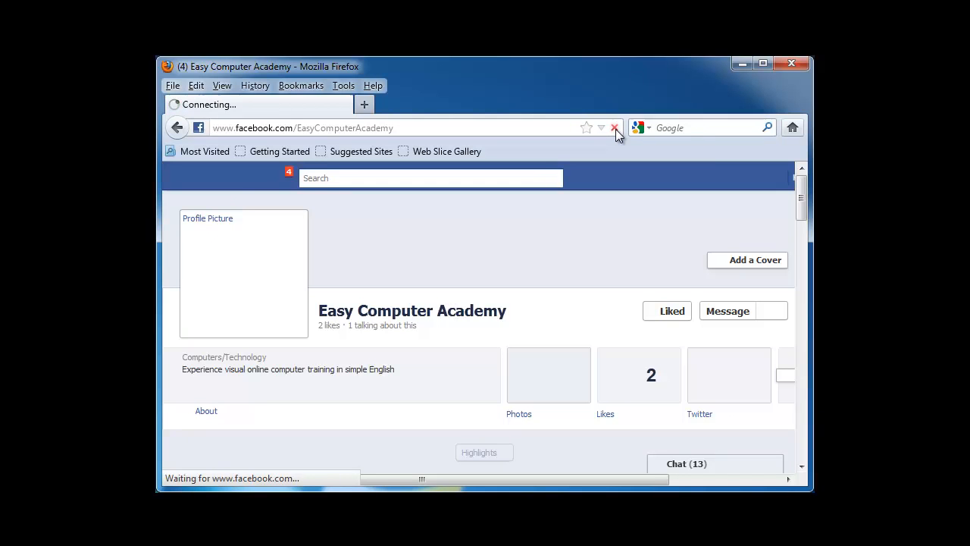